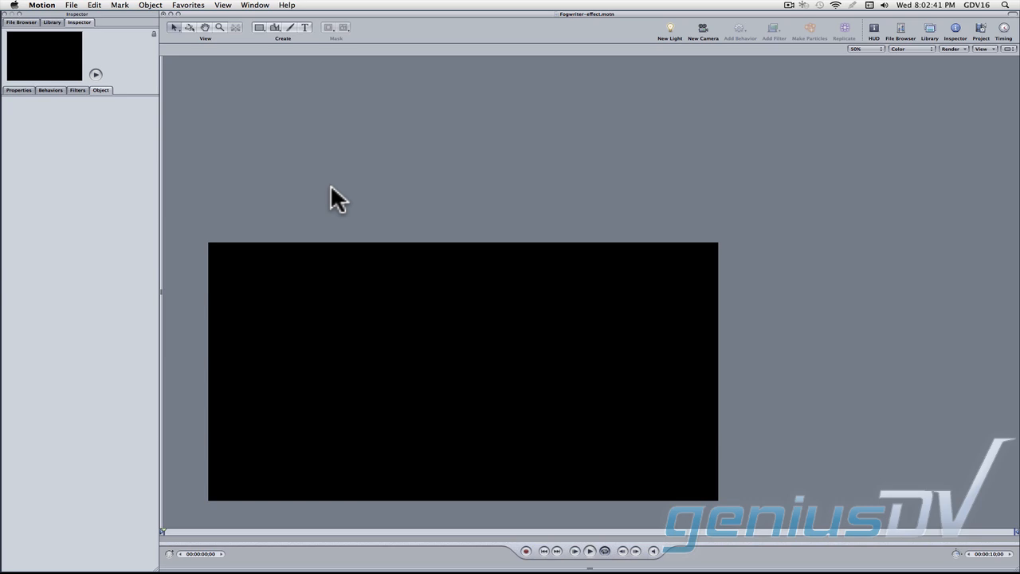
- Show the Layers list with Cmd+4 and hide the object settings panel with Cmd+7
key(cmd+4)
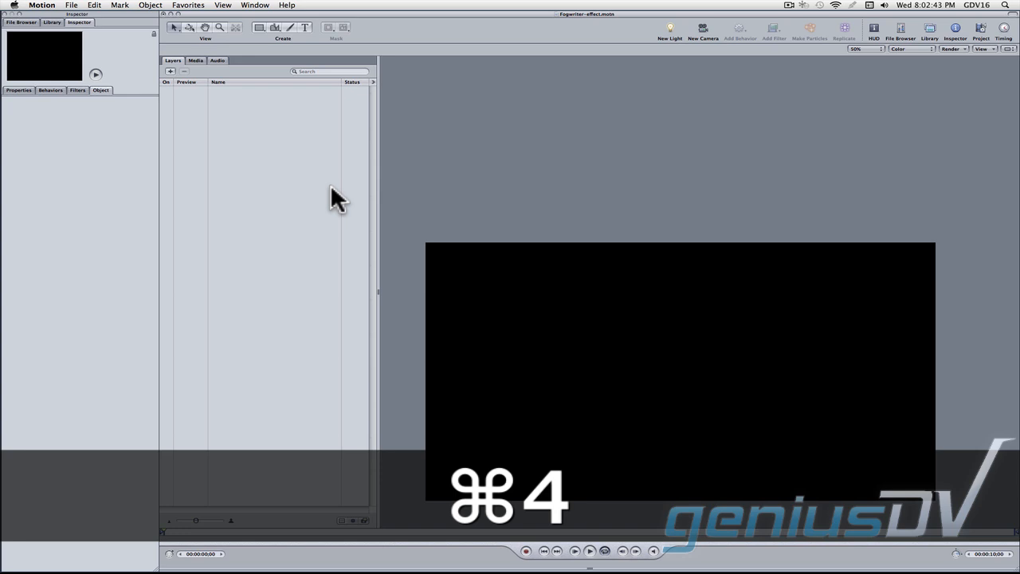
key(cmd+7)
text(FogWriter)
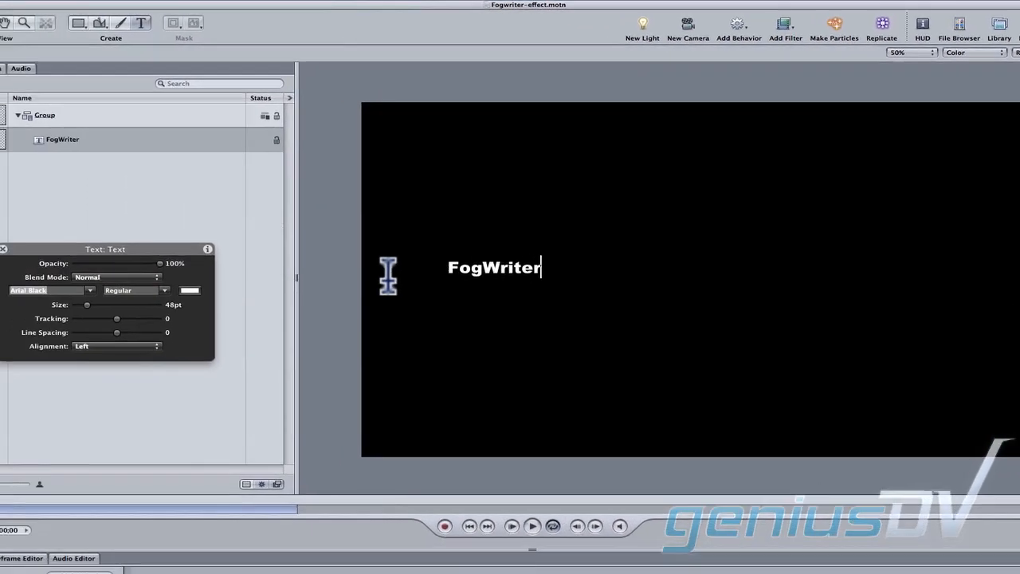
- Enlarge the FogWriter text from 48 to 271 pt and close the text HUD
drag(88, 304, 173, 310)
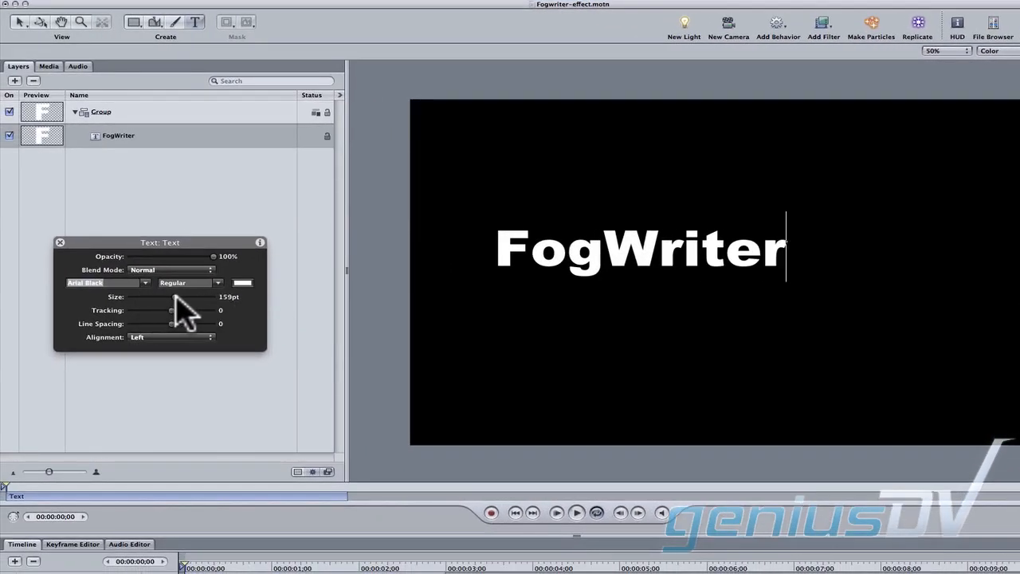
drag(172, 310, 210, 309)
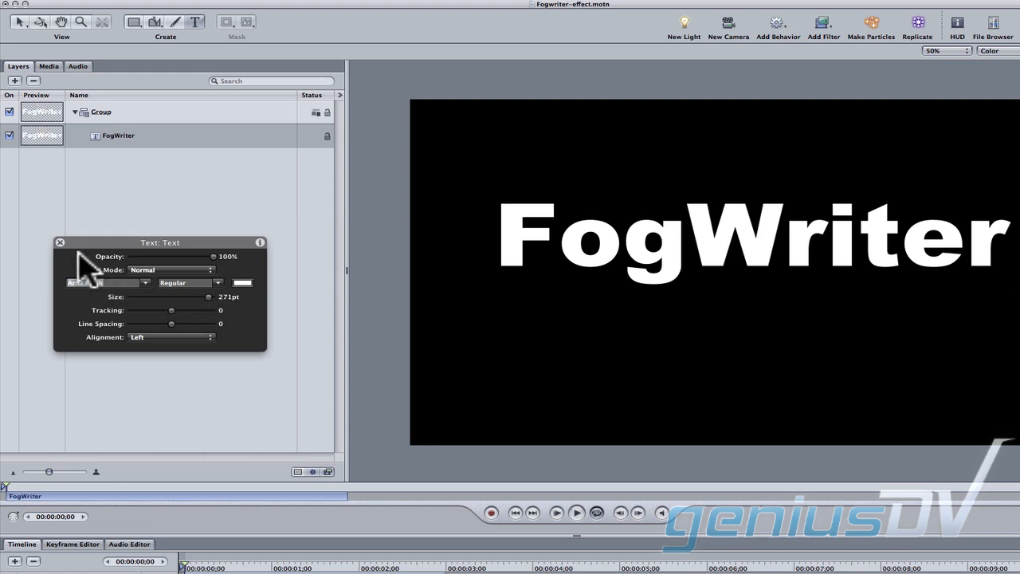
click(64, 241)
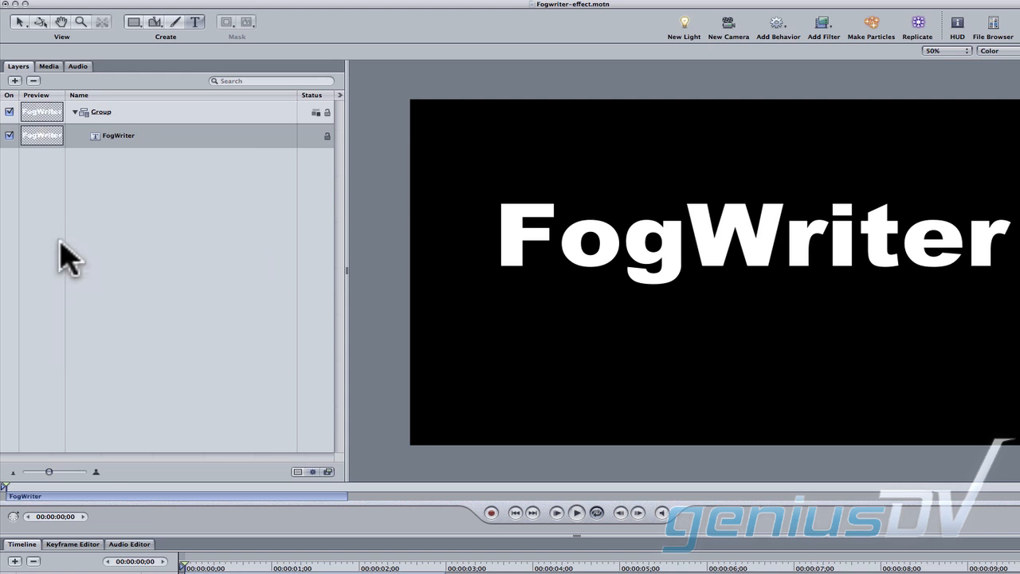
- Duplicate the FogWriter text layer and start renaming the copy to 'Fog Layer'
right_click(118, 136)
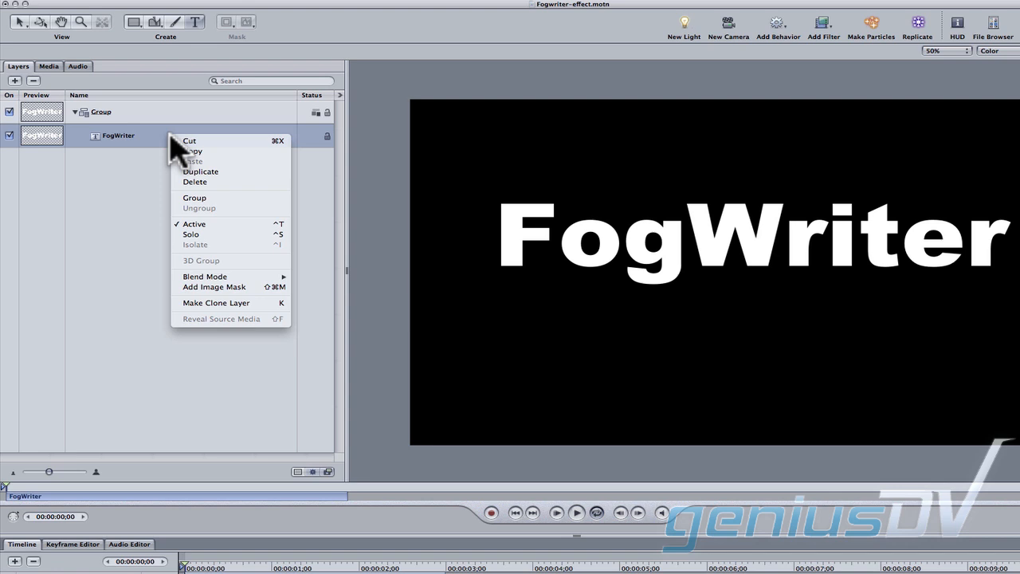
click(201, 172)
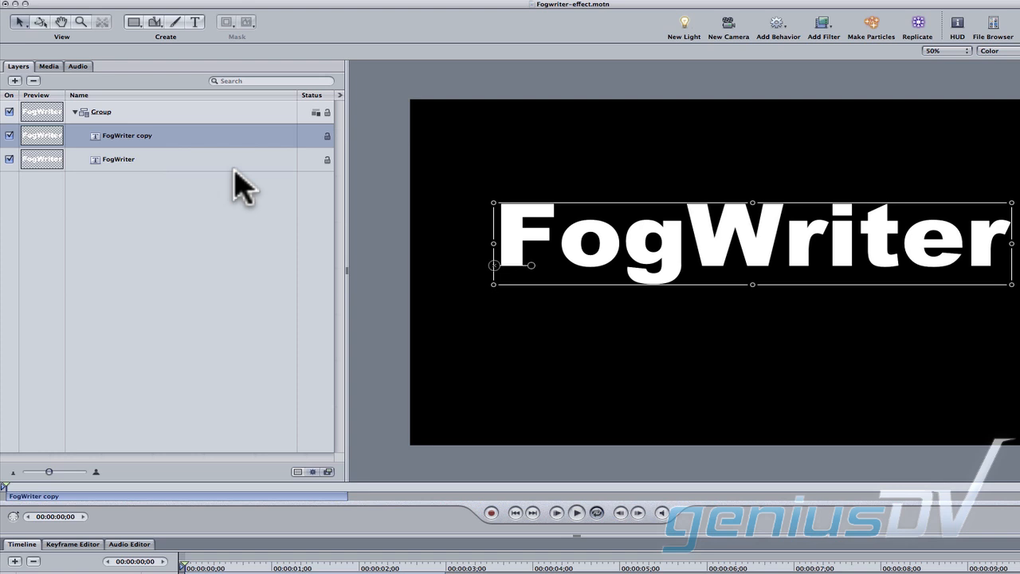
double_click(125, 135)
text(Fog Layer)
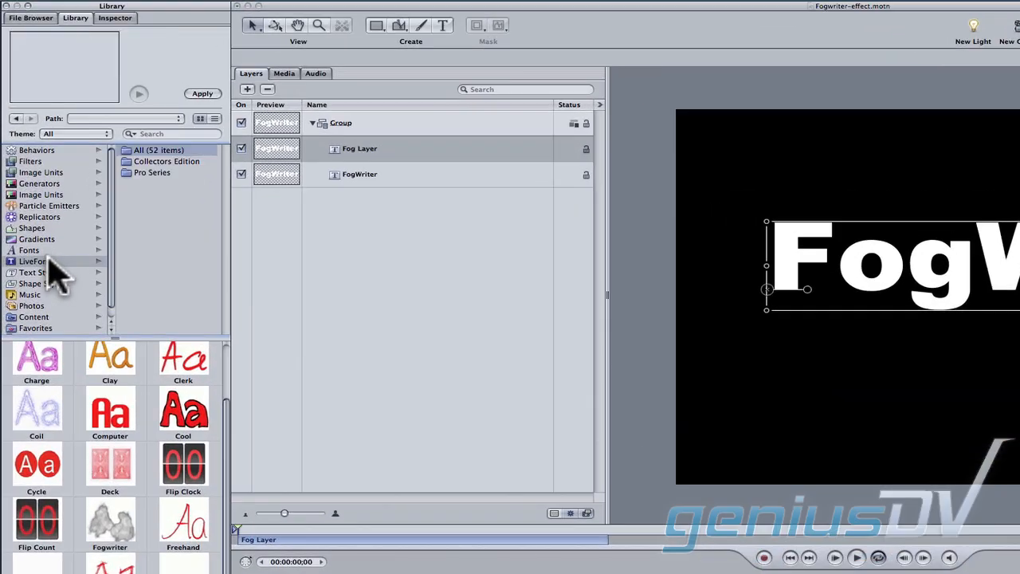
- Preview the Fogwriter LiveFont in the Library and drop it onto the Fog Layer text
click(34, 261)
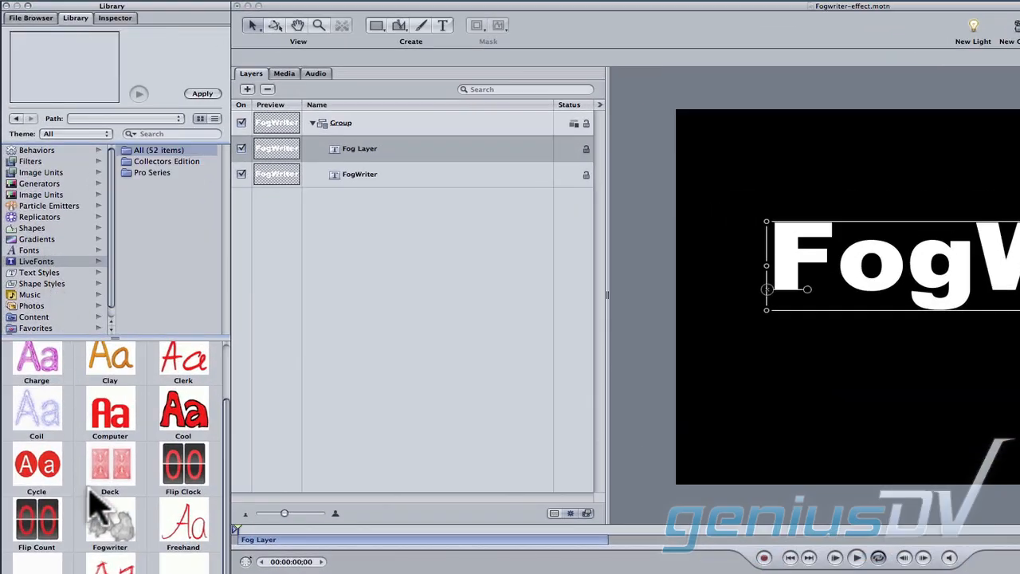
click(109, 522)
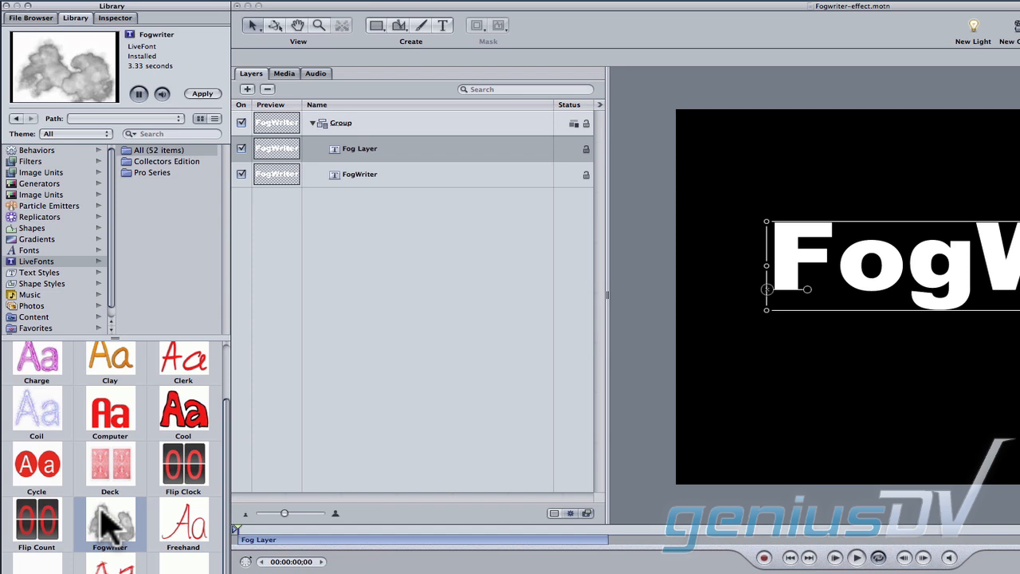
drag(109, 518, 423, 148)
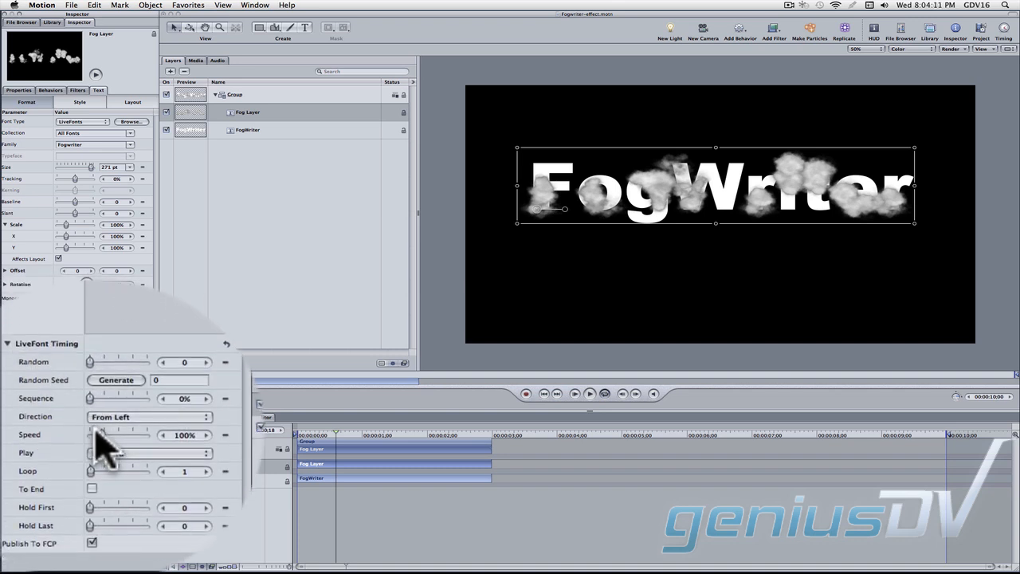
- Raise the LiveFont Timing Speed slider for the fog animation
drag(101, 434, 120, 434)
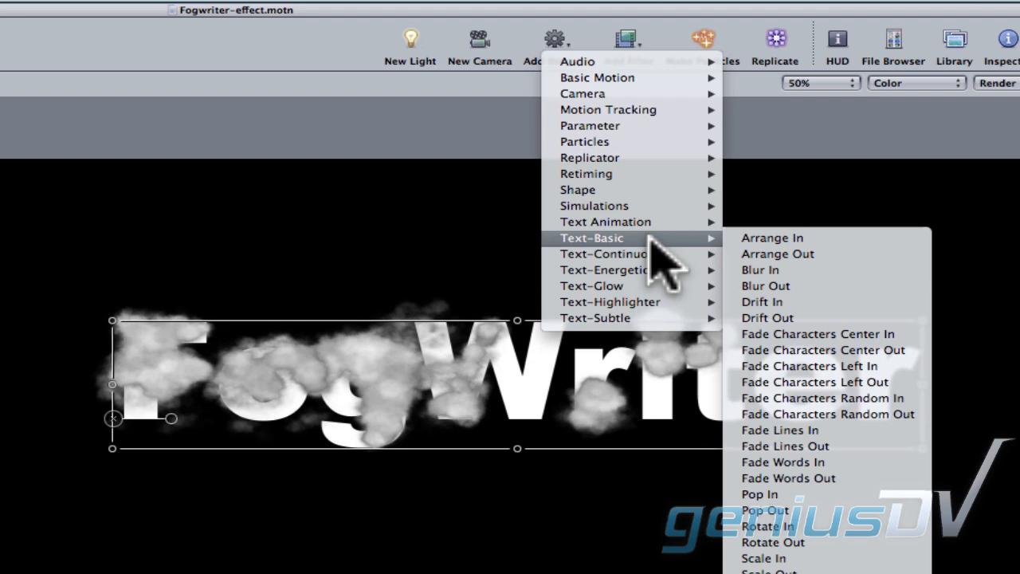
mouse_move(814, 366)
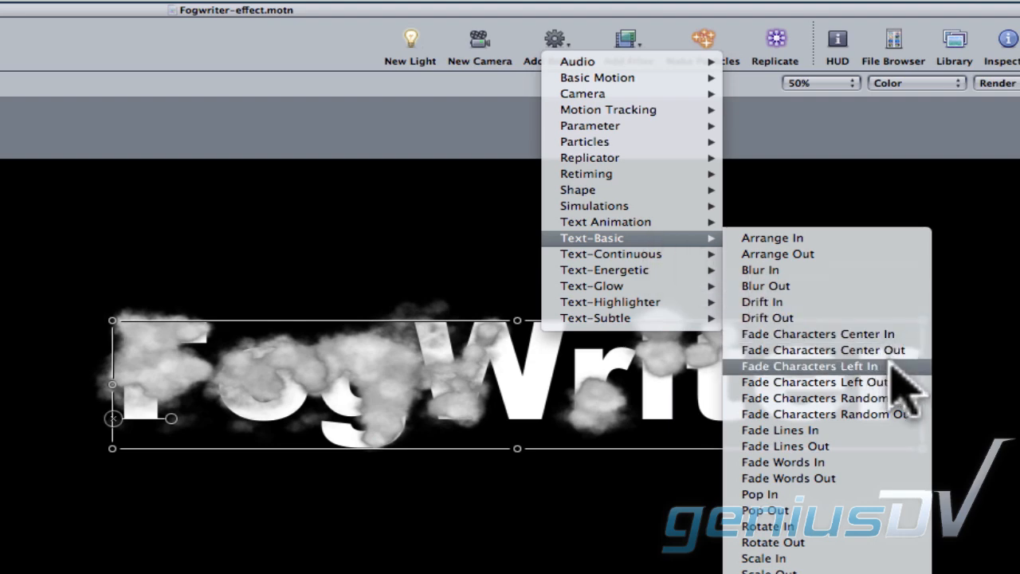
- Apply the Text-Basic 'Fade Characters Left In' behavior to the FogWriter title
click(795, 366)
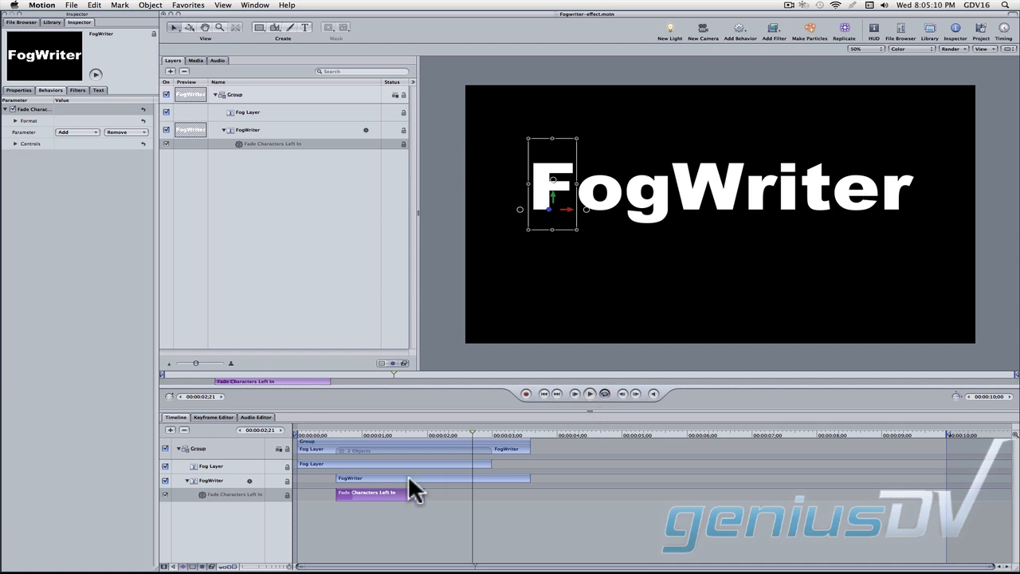
- Drag the Fade Characters Left In bar's out point so it lasts about 1:29
drag(403, 492, 450, 492)
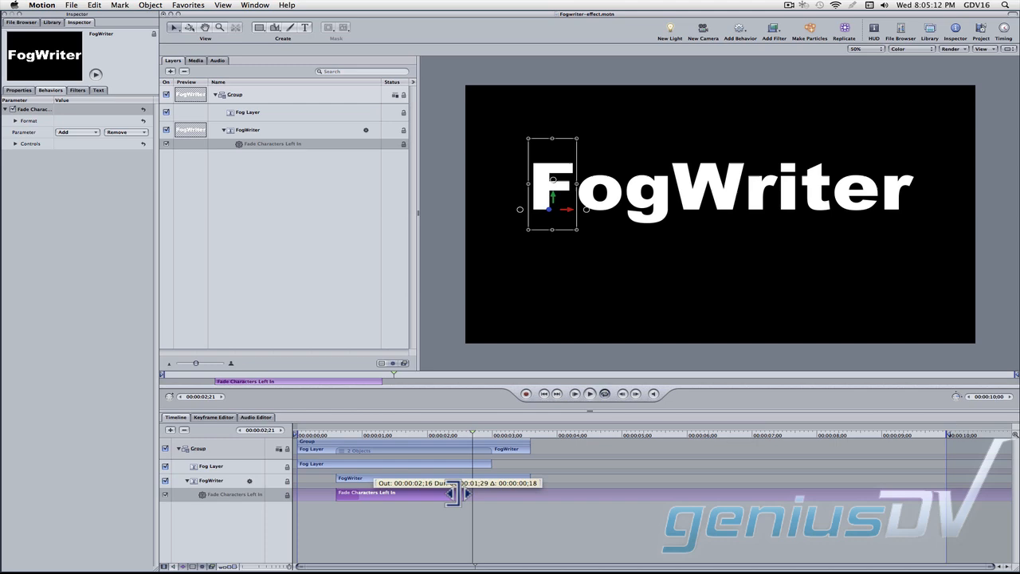
drag(452, 492, 422, 492)
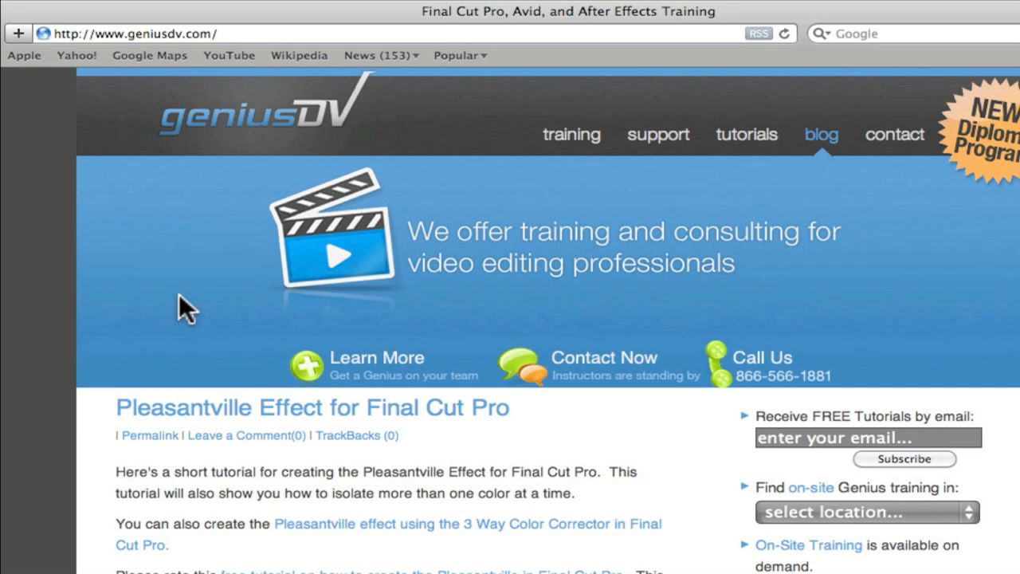
mouse_move(746, 134)
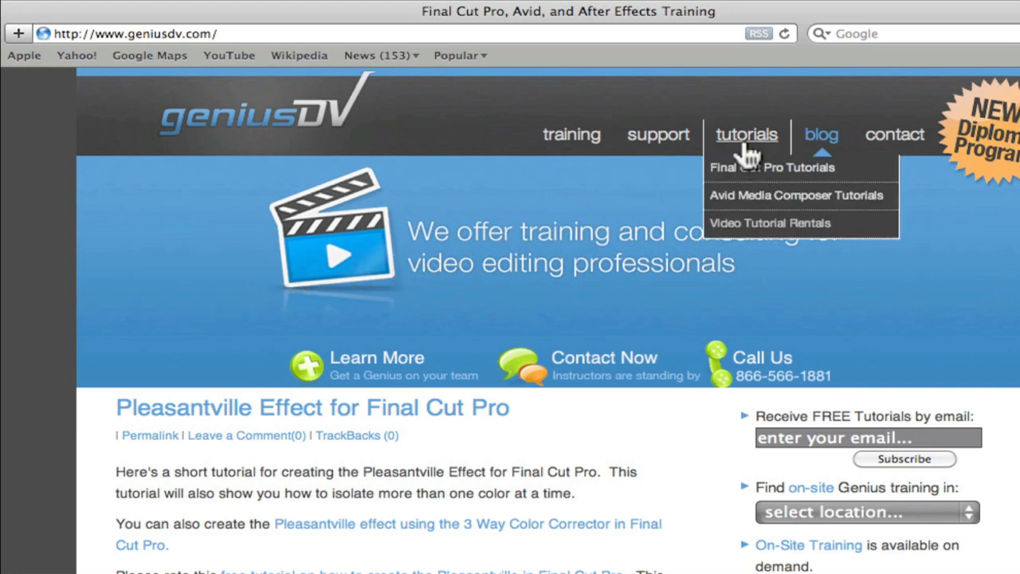
mouse_move(809, 222)
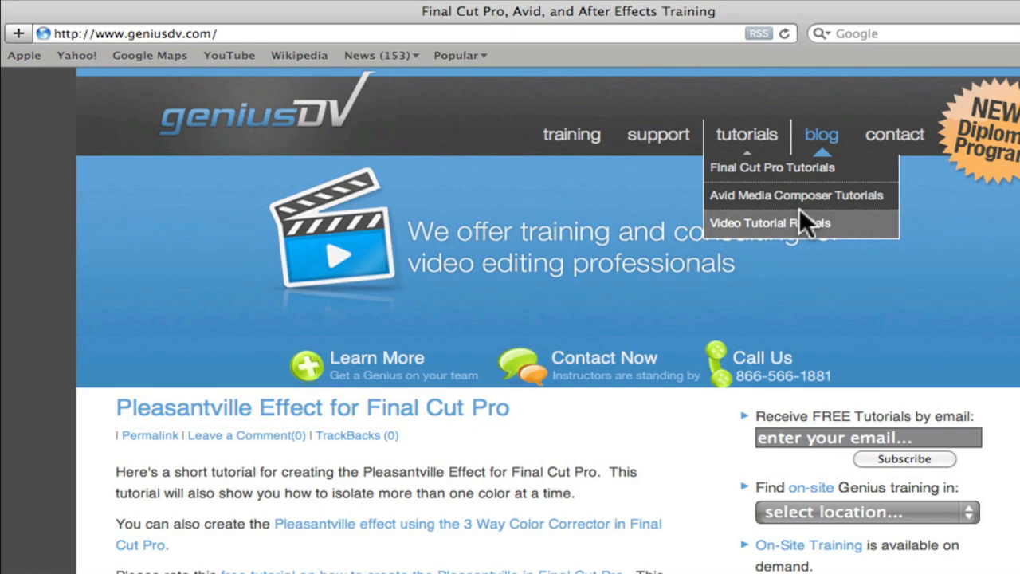
mouse_move(827, 239)
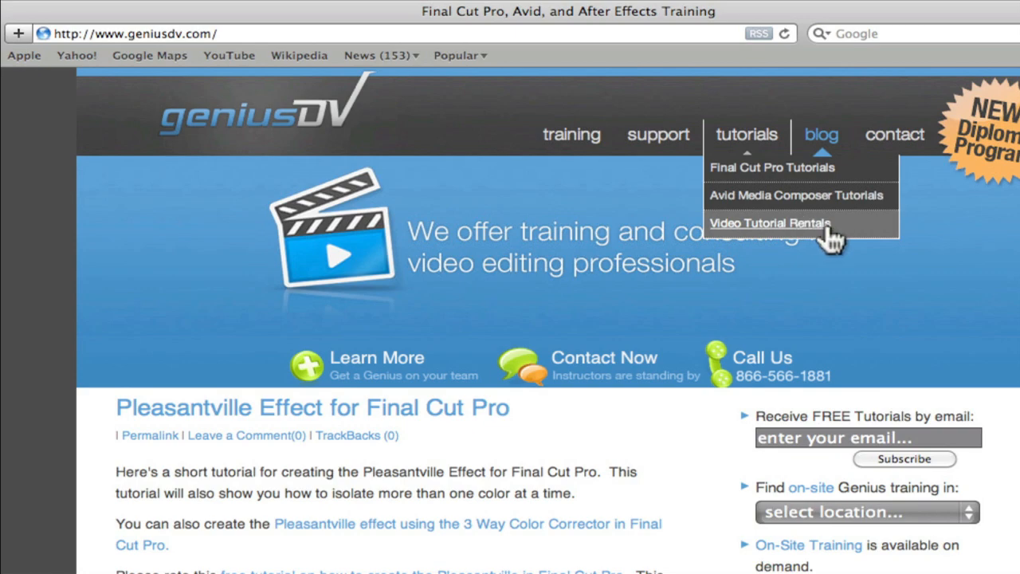